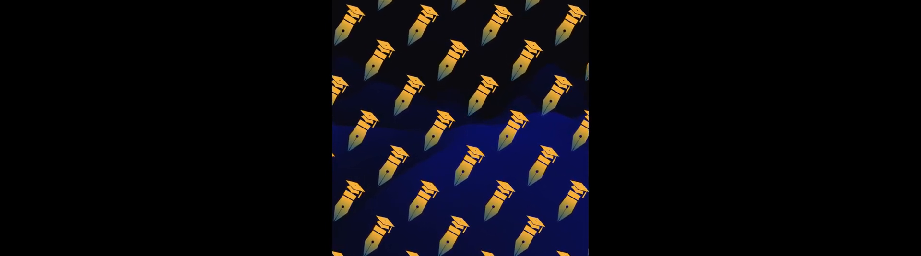
{"action": "scroll", "scroll_direction": "down", "scroll_amount": 3}
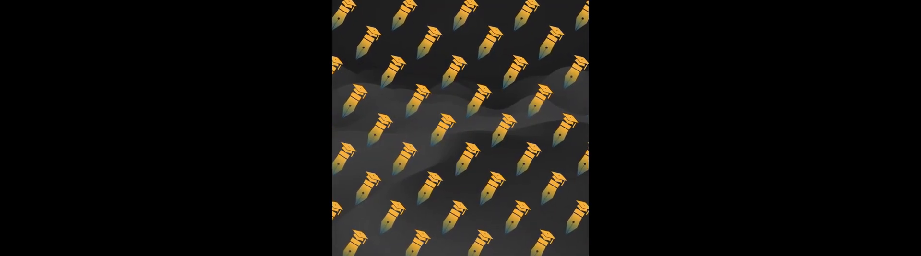
{"action": "scroll", "scroll_direction": "down", "scroll_amount": 3}
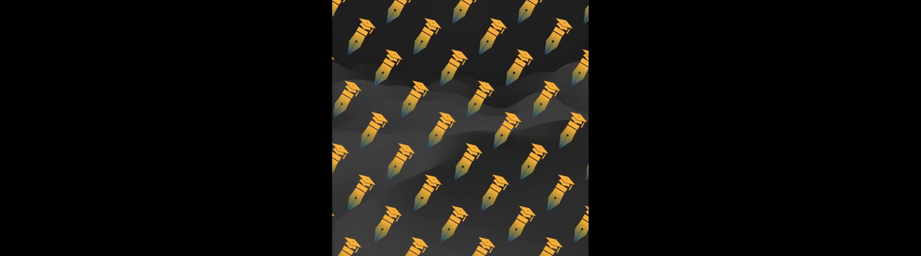
{"action": "scroll", "scroll_direction": "up", "scroll_amount": 3}
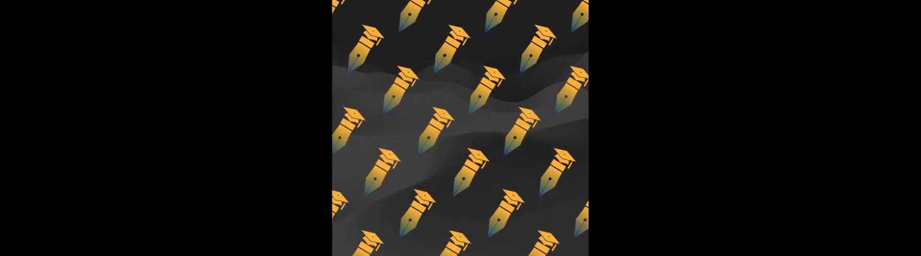
{"action": "scroll", "scroll_direction": "down", "scroll_amount": 3}
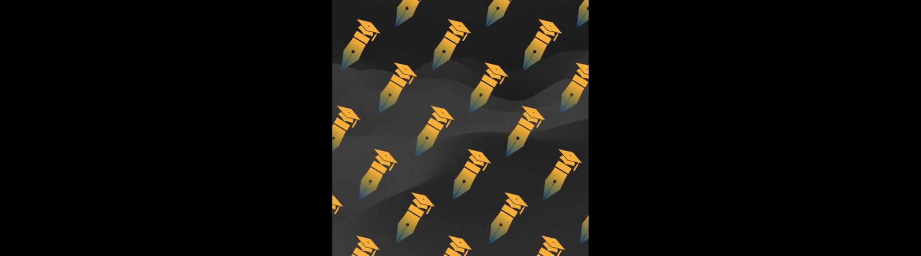
{"action": "scroll", "scroll_direction": "down", "scroll_amount": 3}
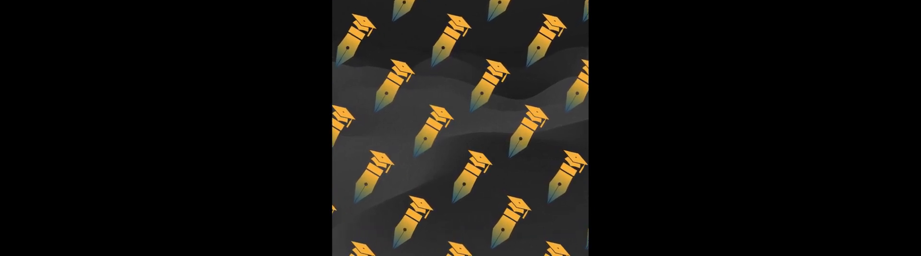